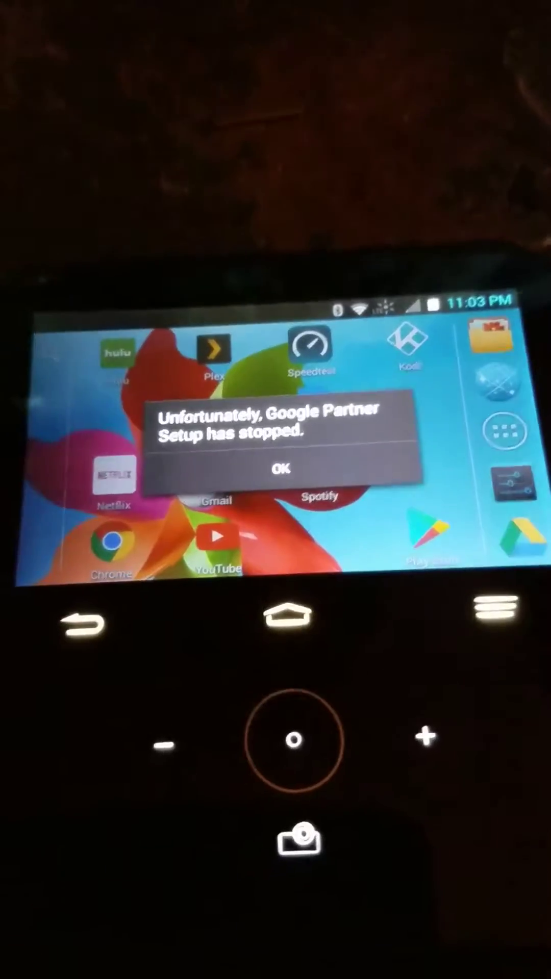
Tap OK on the 'Unfortunately, Google Partner Setup has stopped' crash dialog.
{"action": "left_click", "coordinate": [279, 469]}
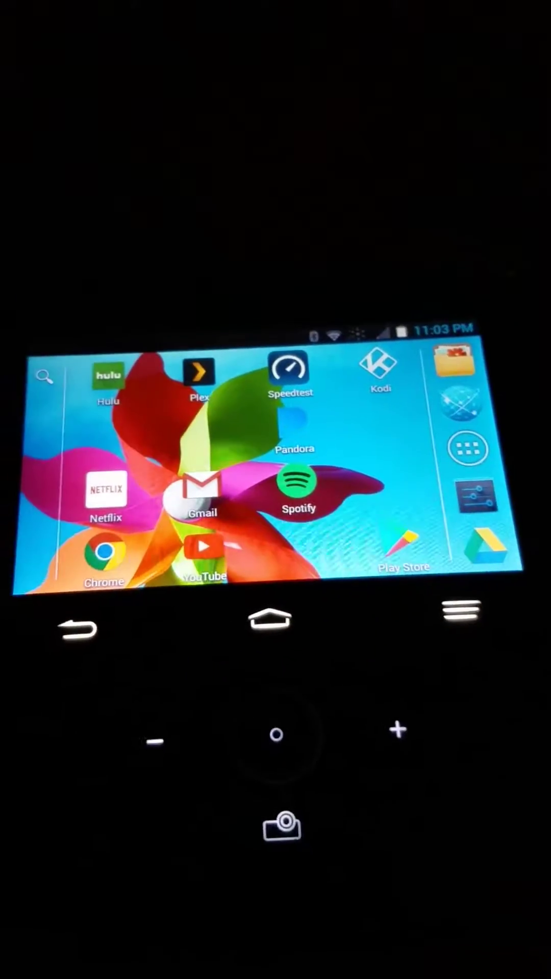